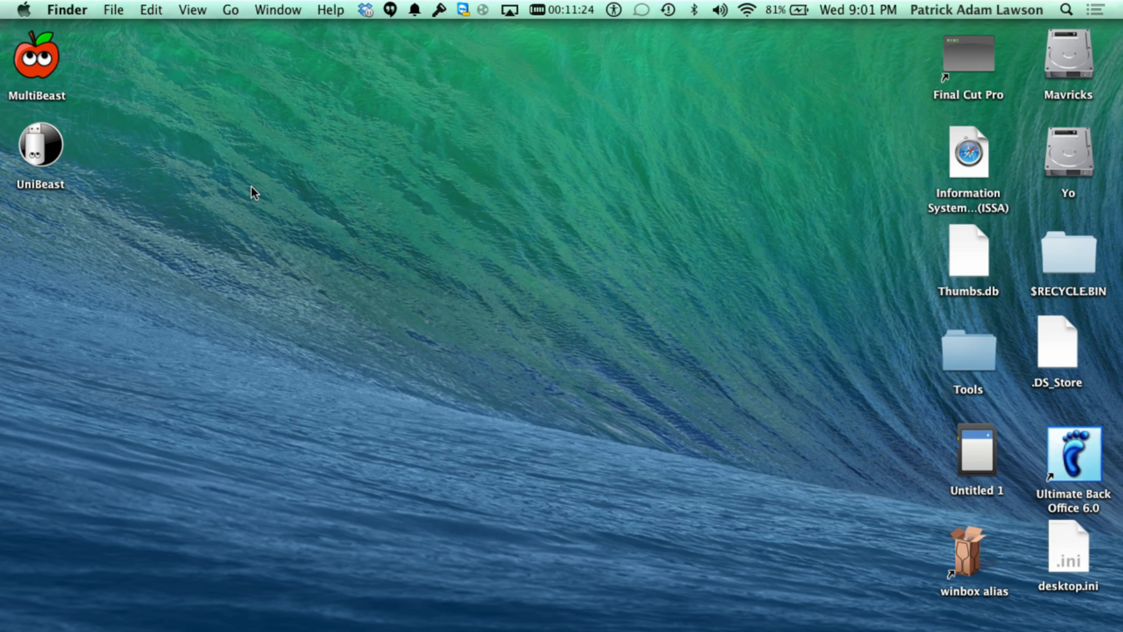
pyautogui.moveTo(171, 172)
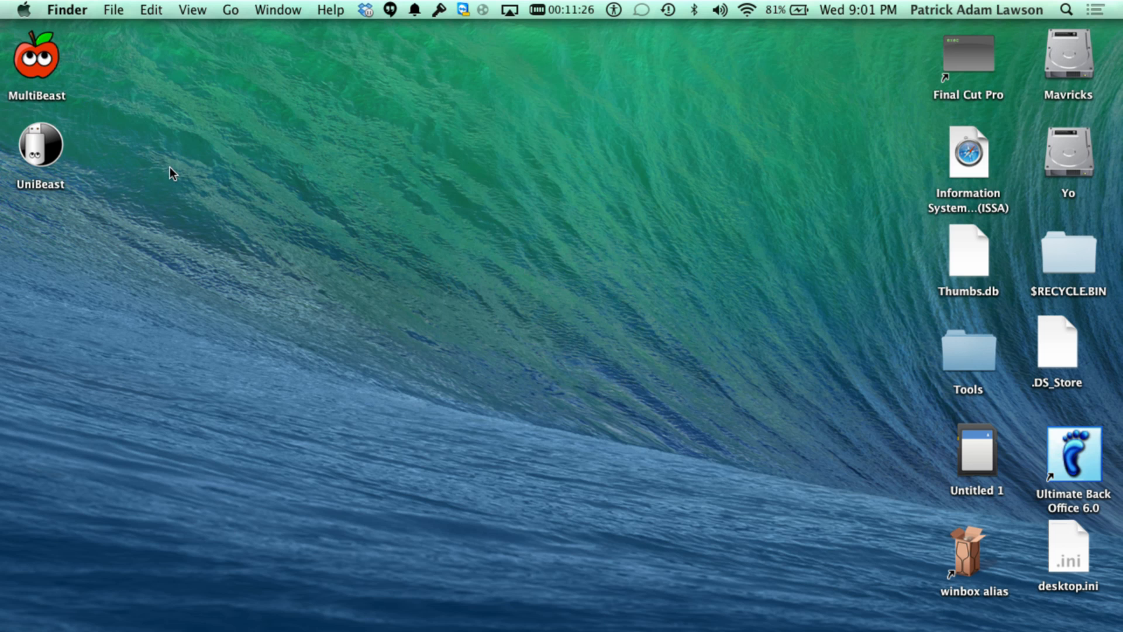
# Launch the UniBeast installer from its desktop icon.
pyautogui.doubleClick(39, 143)
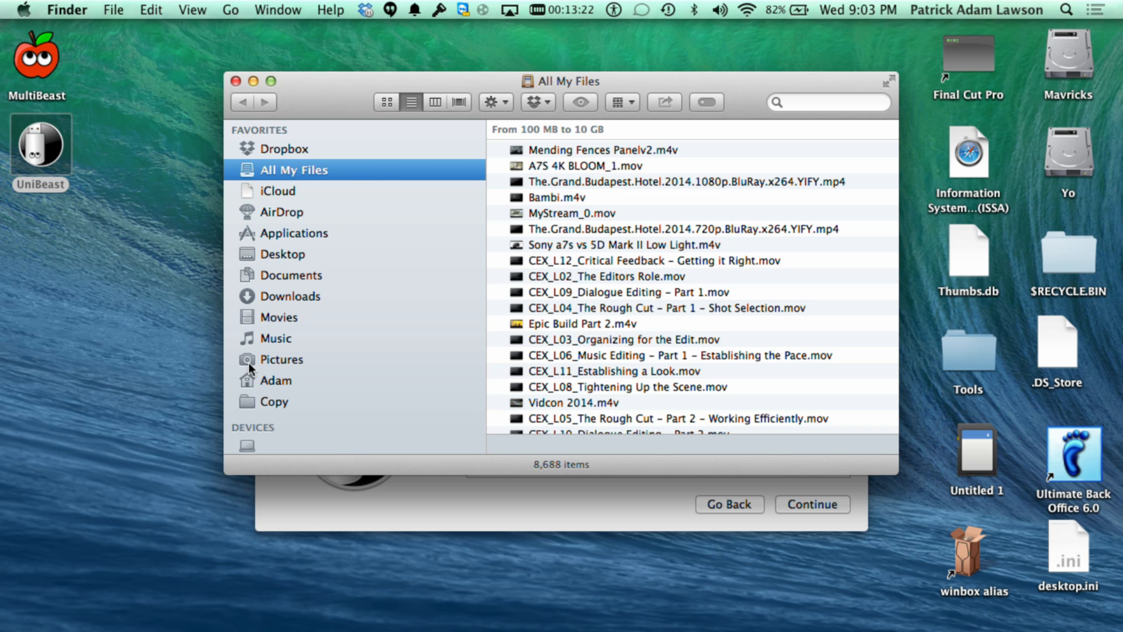
# Browse the Applications folder, then search Launchpad for 'ma' and dismiss it.
pyautogui.click(292, 233)
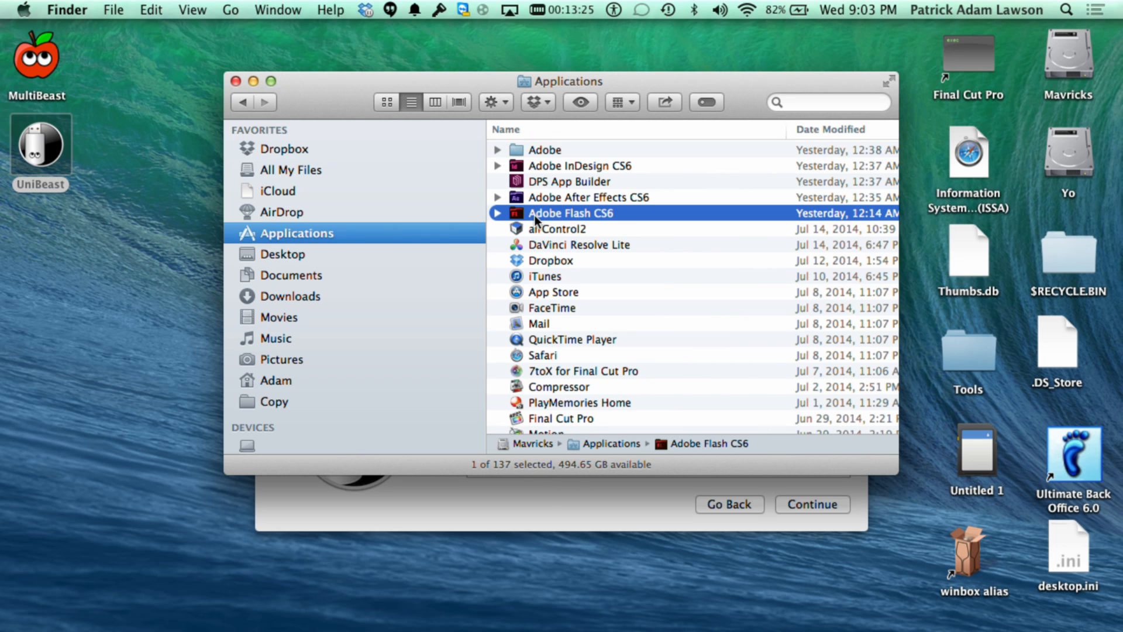
pyautogui.click(538, 323)
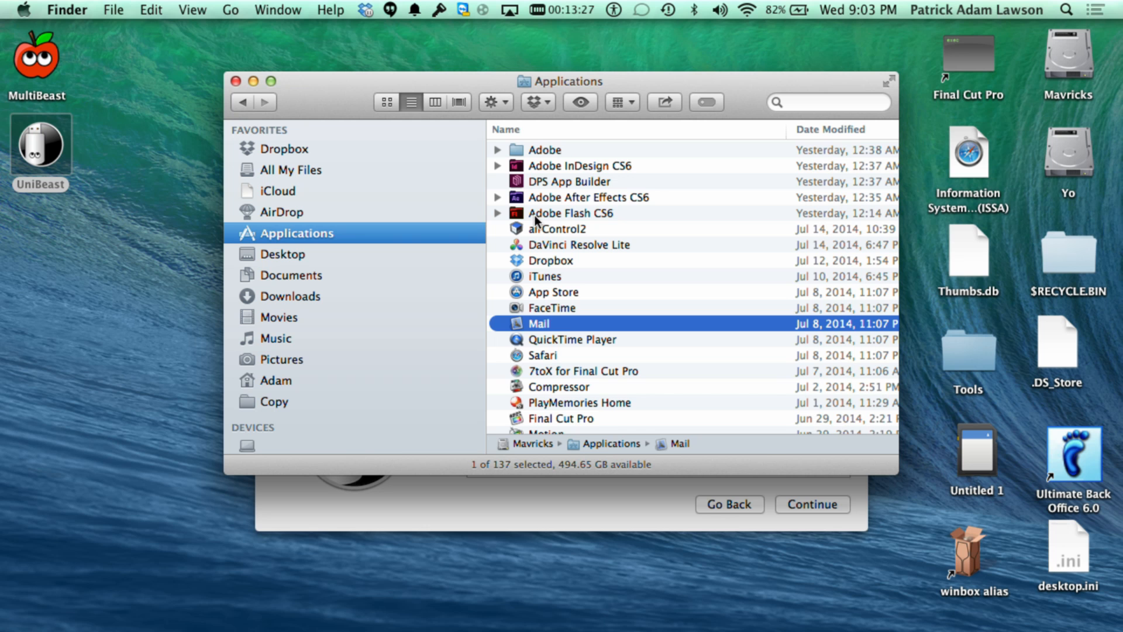
pyautogui.scroll(-3)
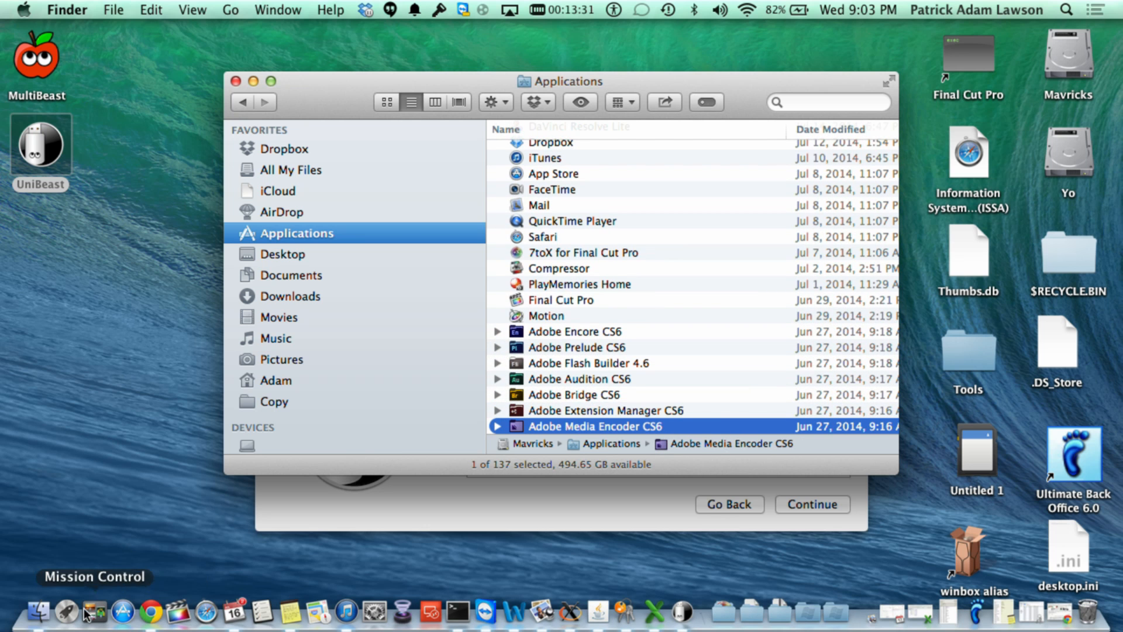
pyautogui.click(67, 613)
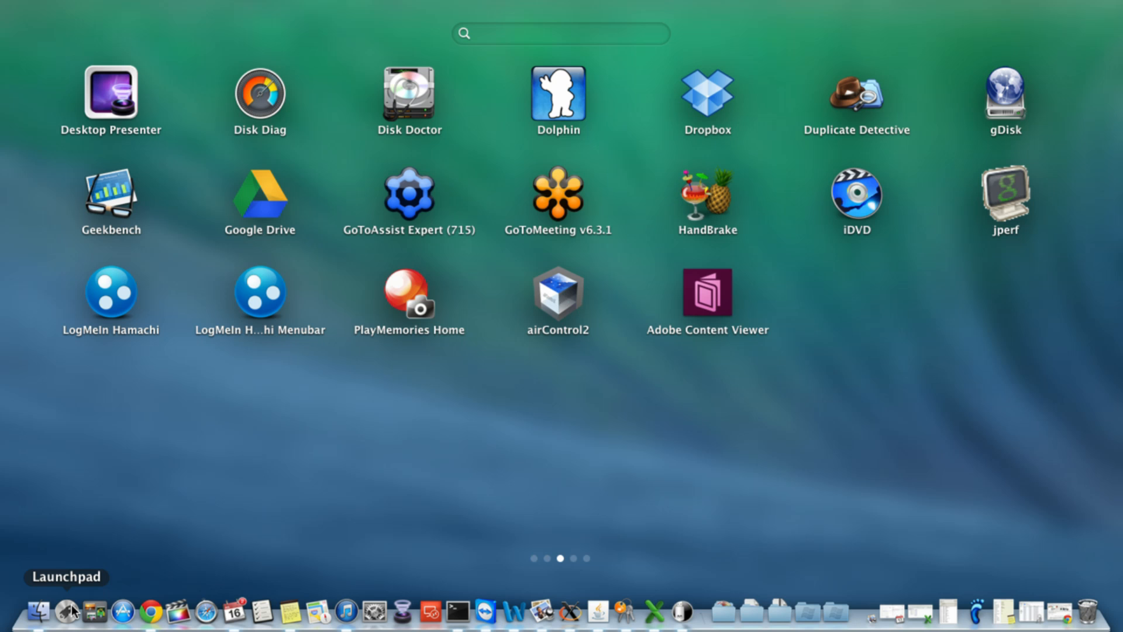
pyautogui.write('ma')
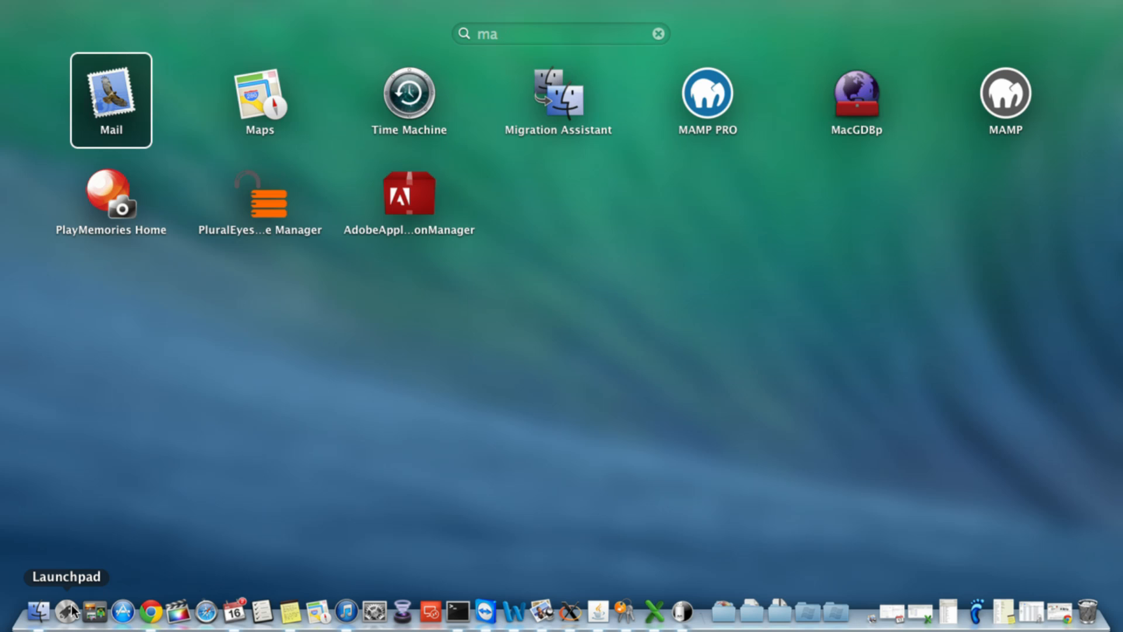
pyautogui.click(656, 34)
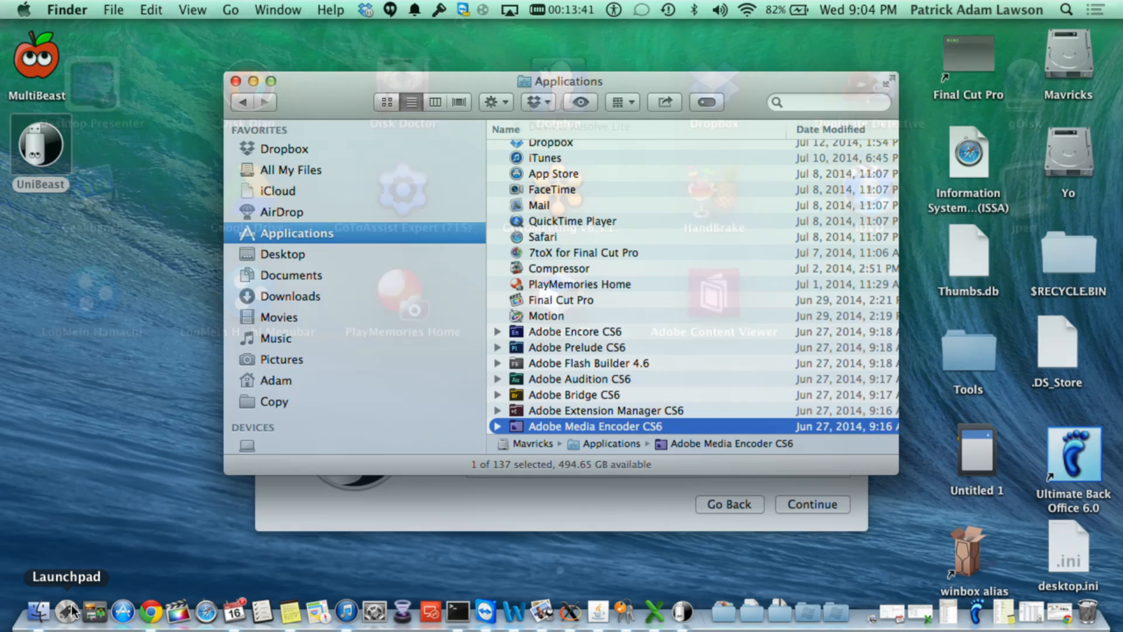
# Launch the App Store from the Dock.
pyautogui.click(1066, 9)
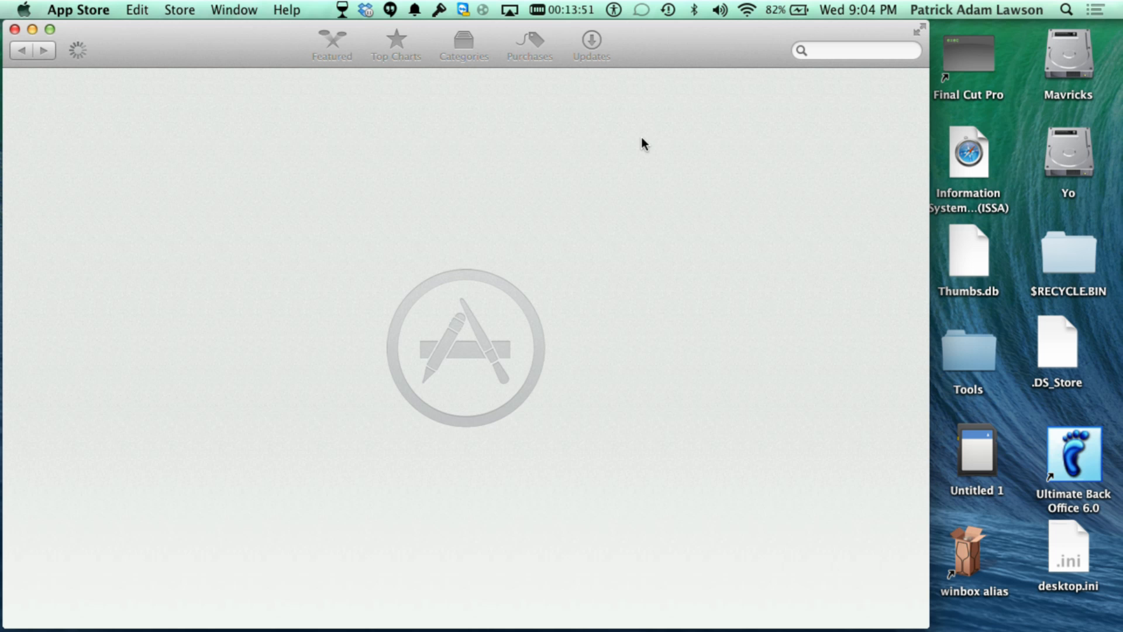
pyautogui.moveTo(813, 71)
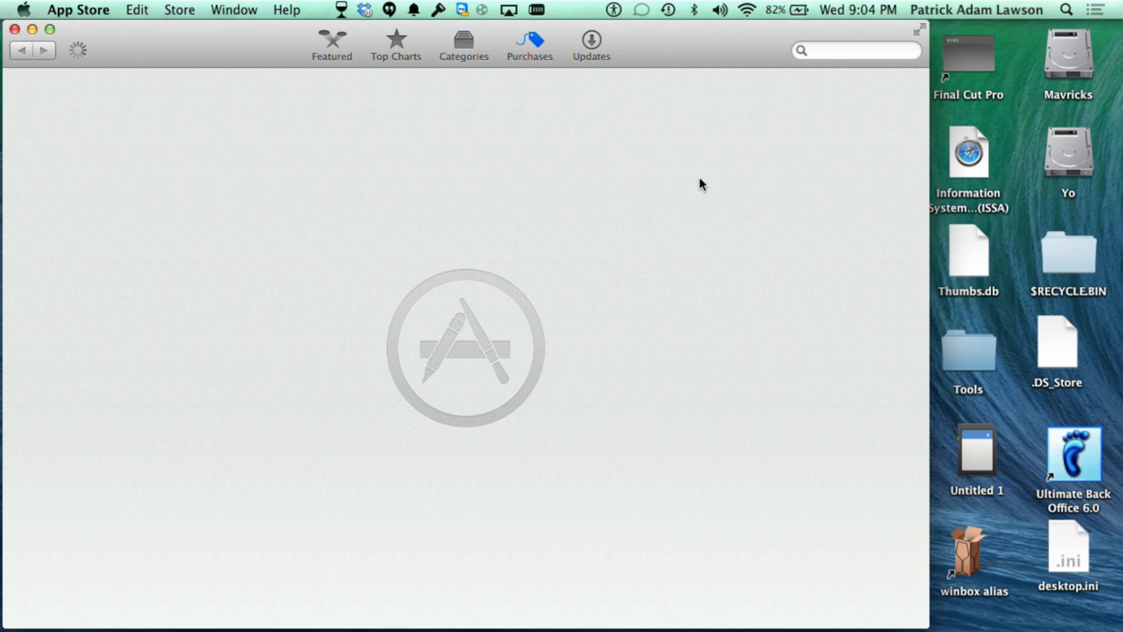
pyautogui.moveTo(741, 217)
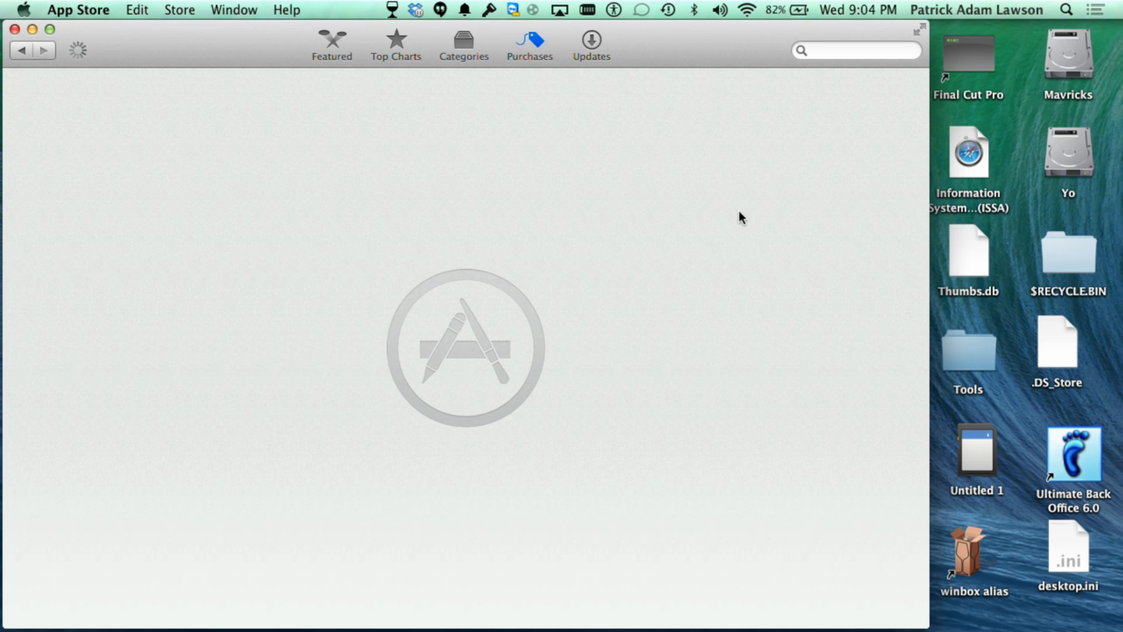
# Download OS X Mavericks from the App Store Purchases list.
pyautogui.click(529, 43)
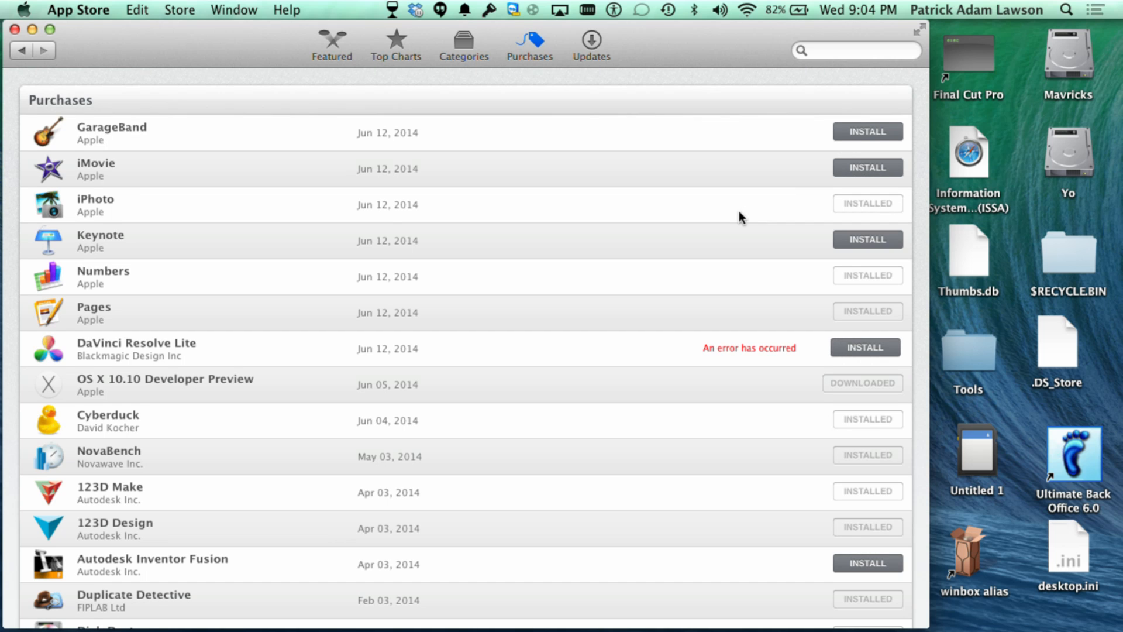
pyautogui.moveTo(701, 260)
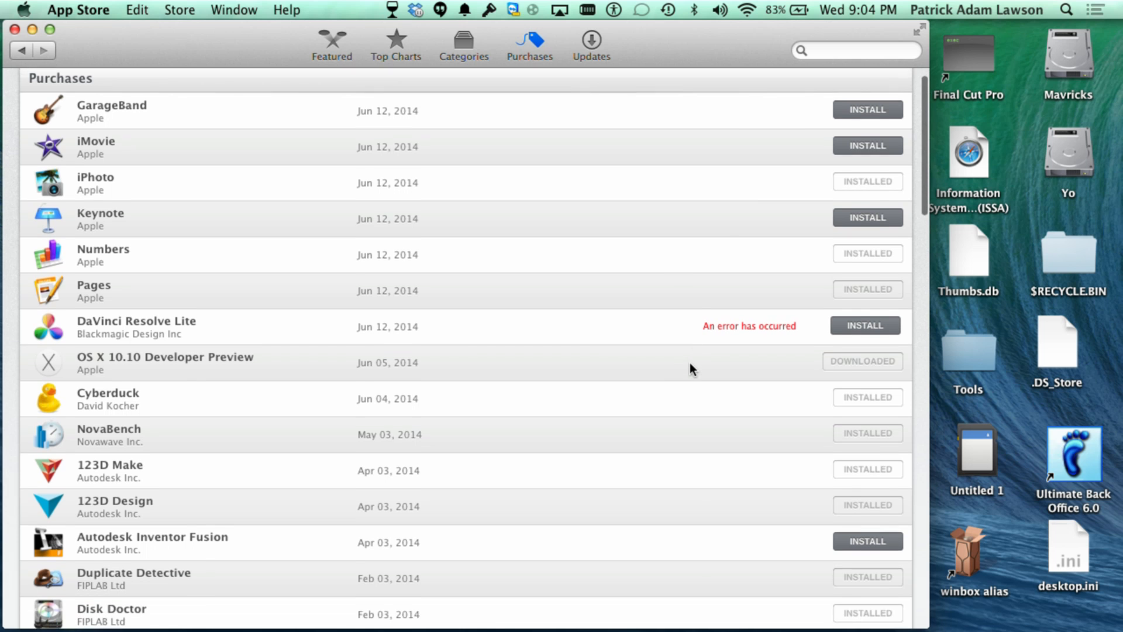
pyautogui.scroll(-3)
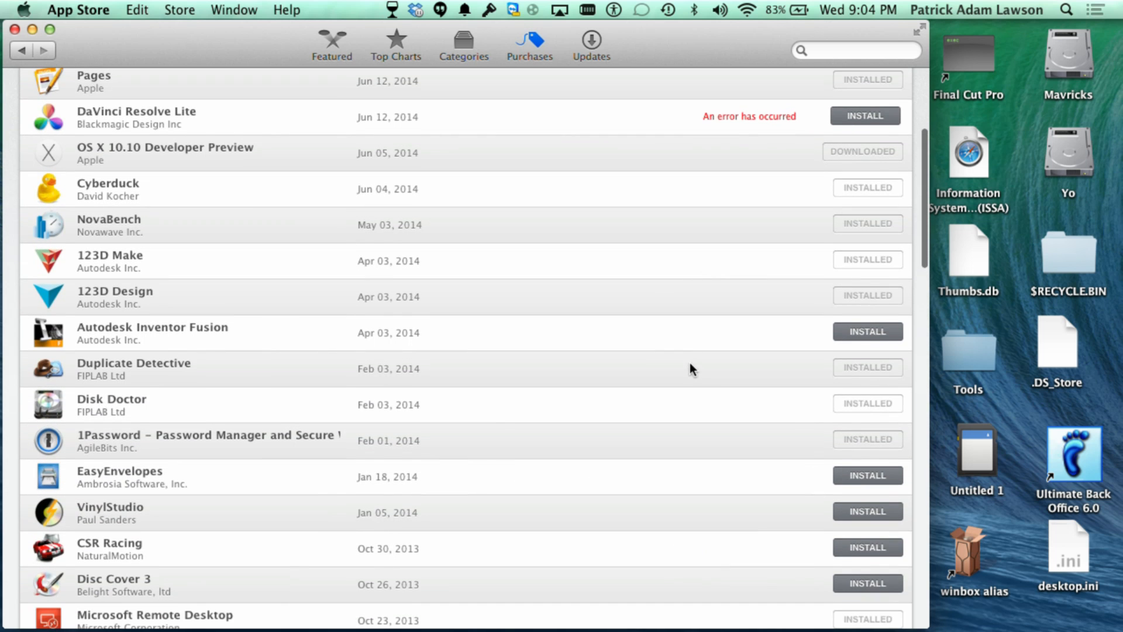
pyautogui.scroll(-3)
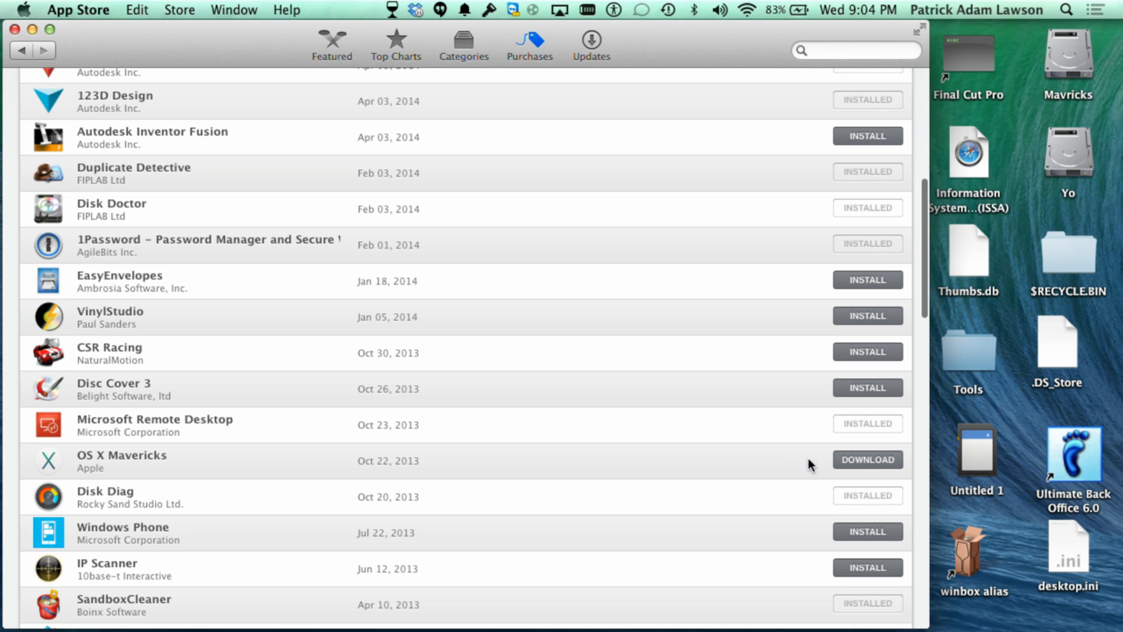
pyautogui.click(866, 459)
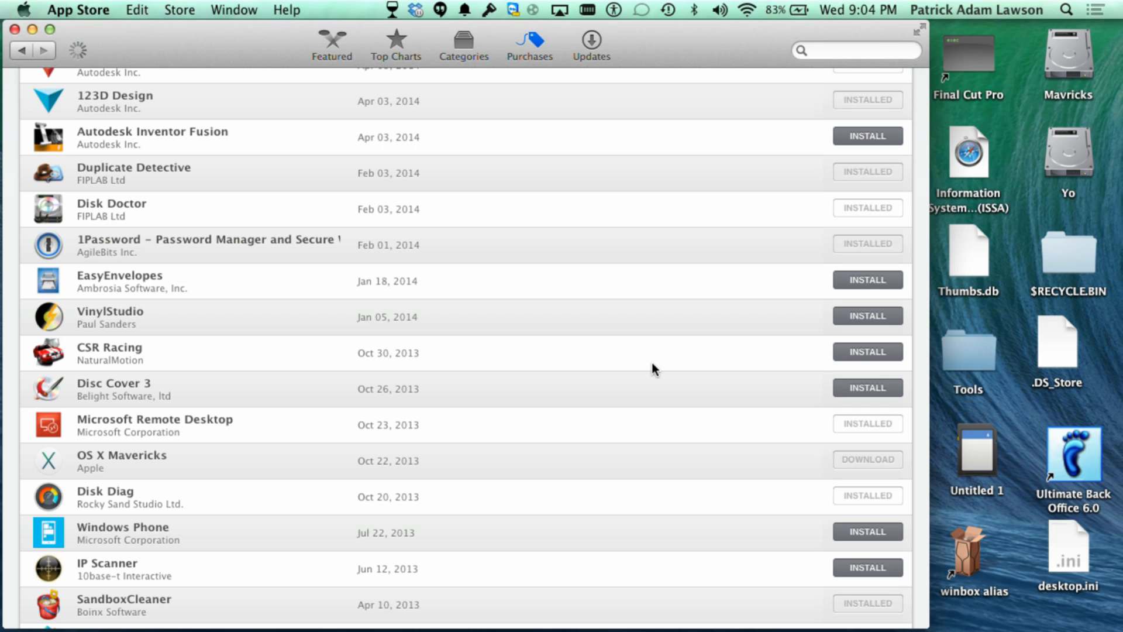
pyautogui.moveTo(130, 459)
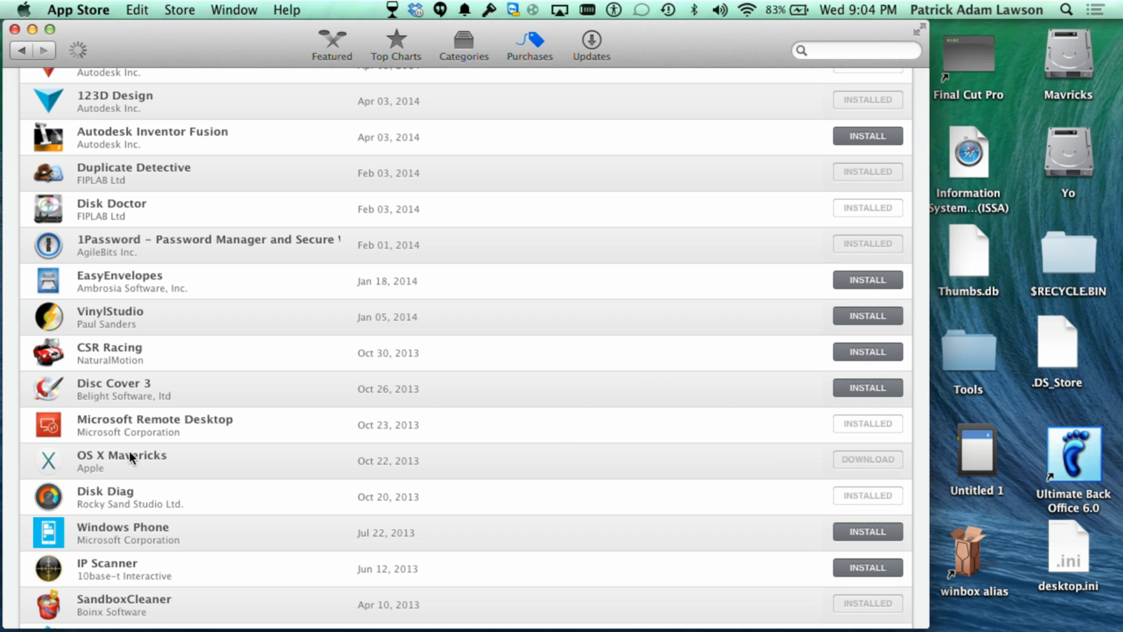
pyautogui.moveTo(746, 480)
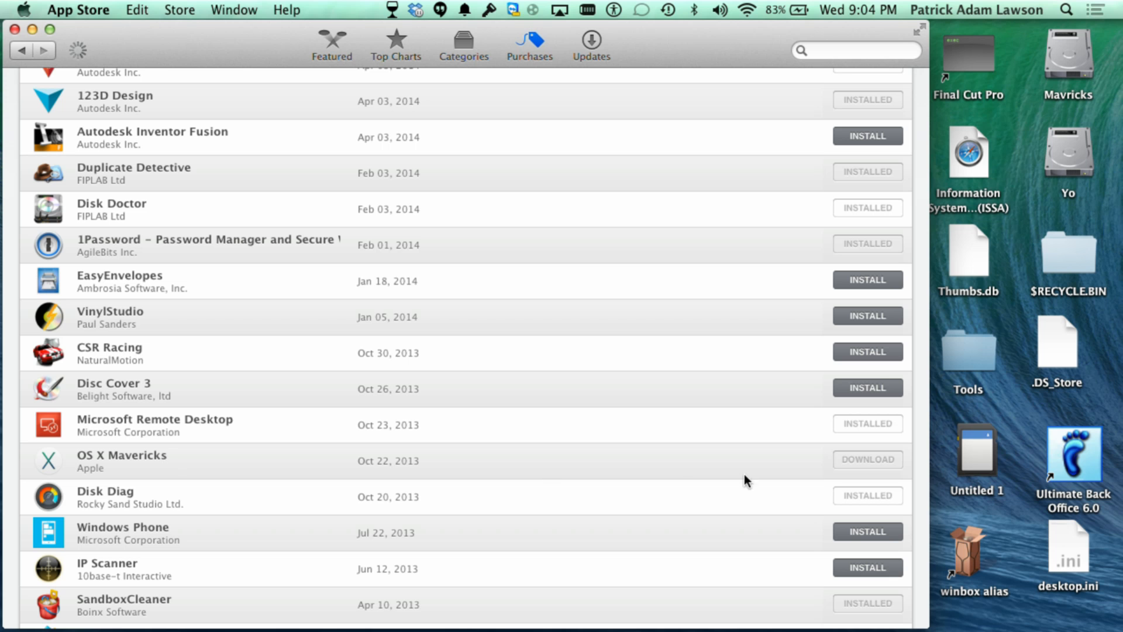
pyautogui.moveTo(310, 456)
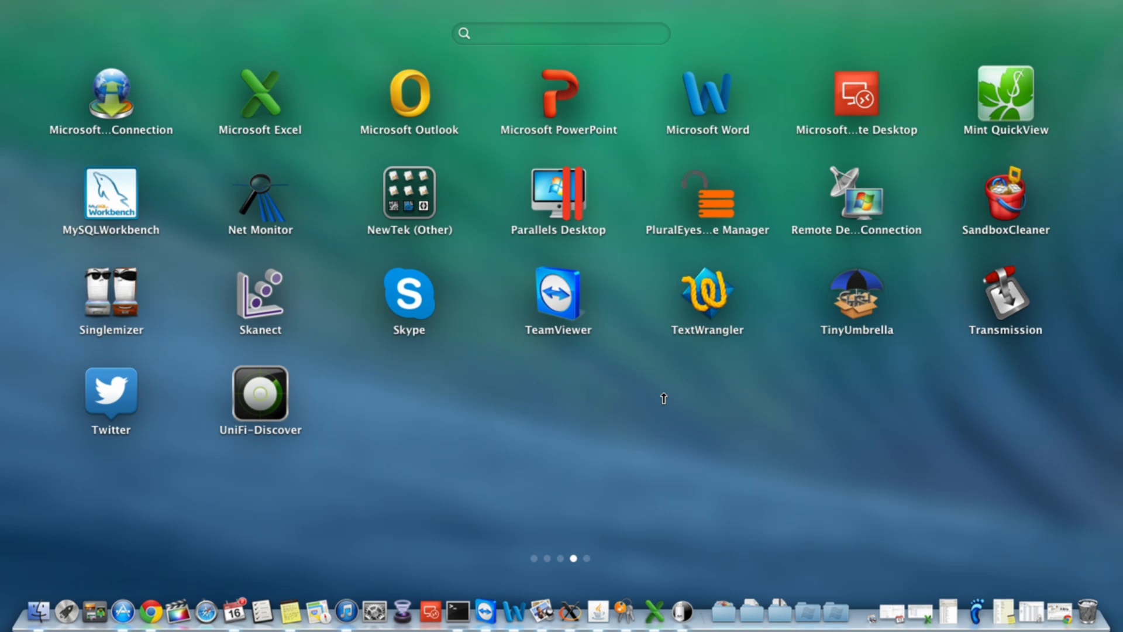
# Swipe through Launchpad to its last page of apps.
pyautogui.hscroll(3)
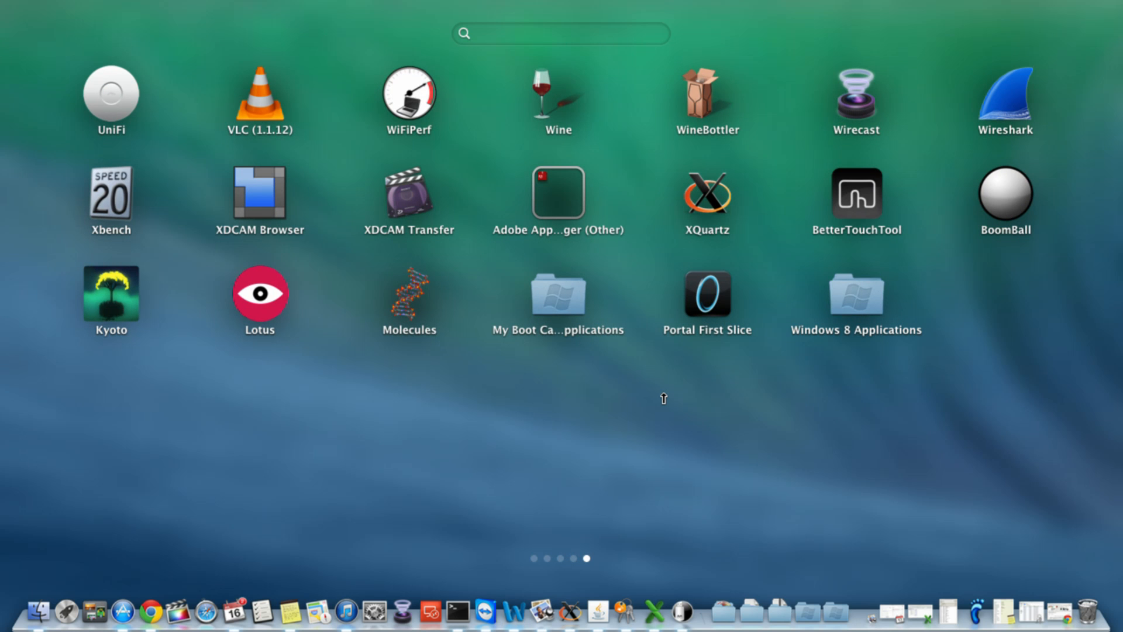